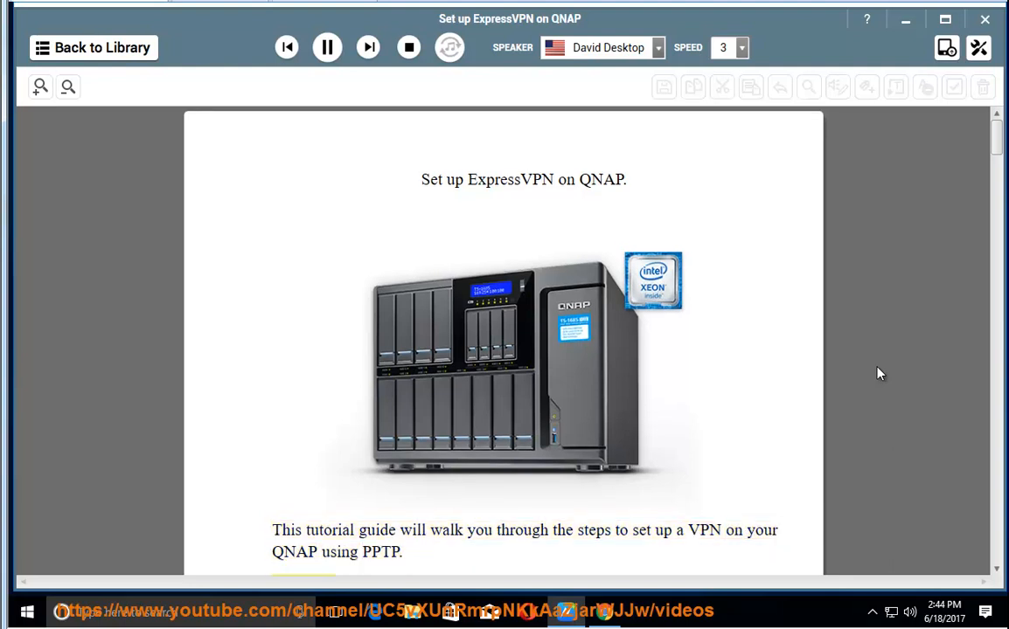
scroll(down, 3)
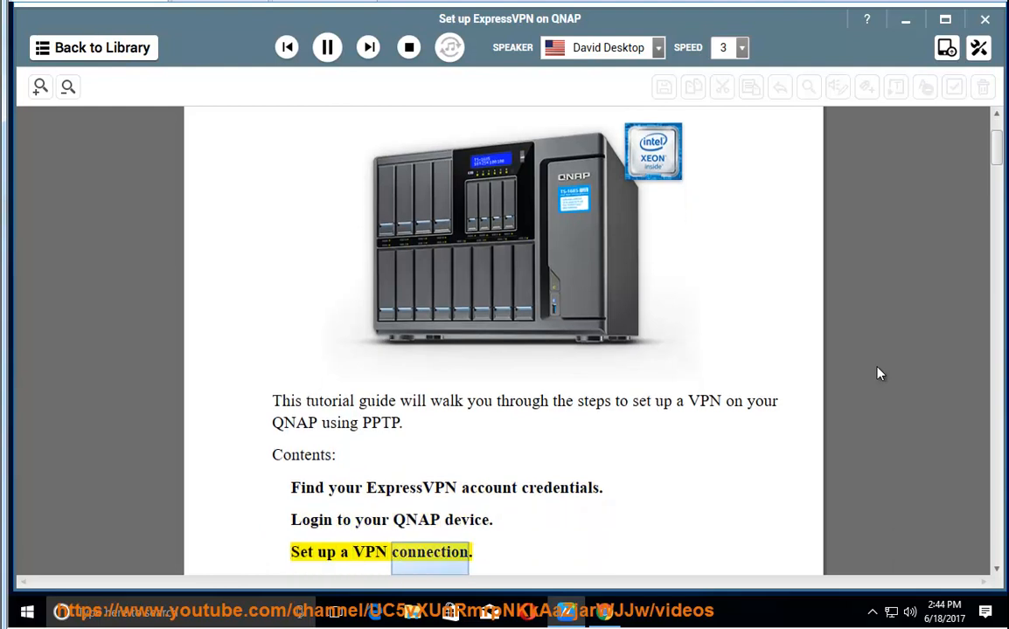
scroll(down, 3)
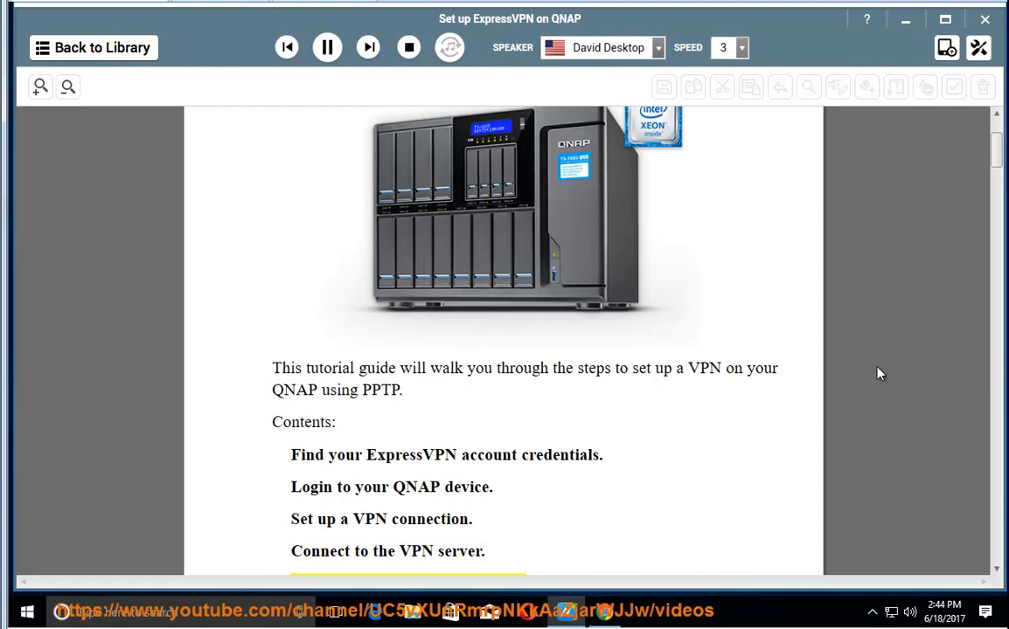
scroll(down, 3)
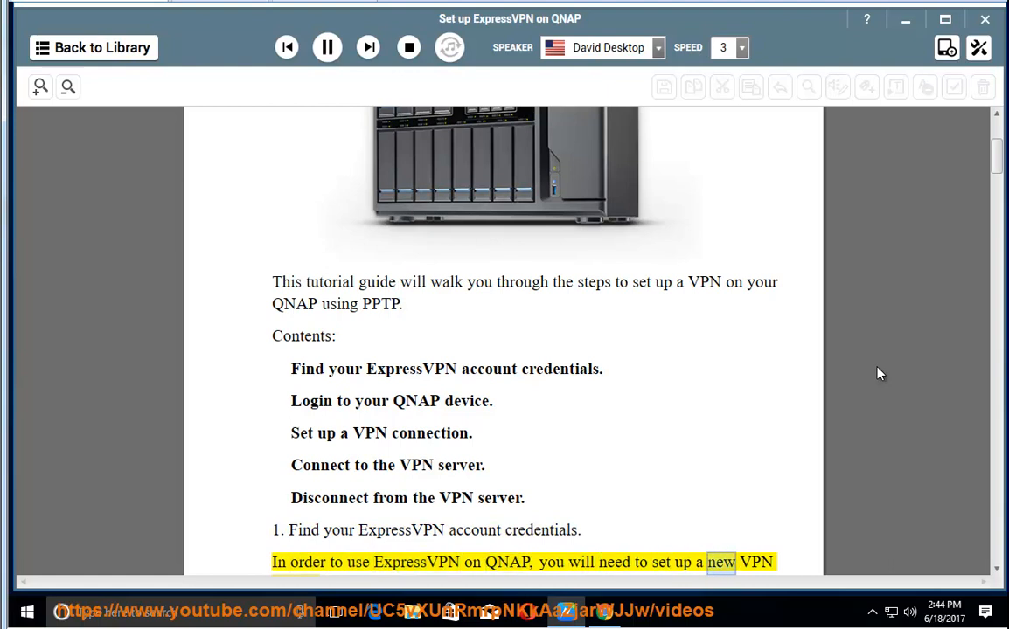
scroll(down, 3)
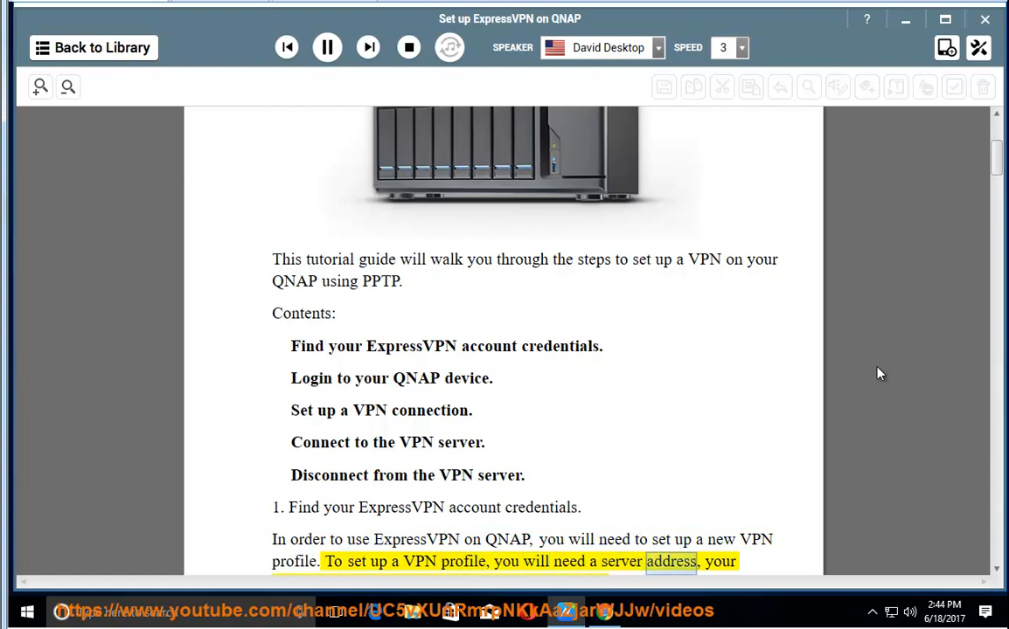
scroll(down, 3)
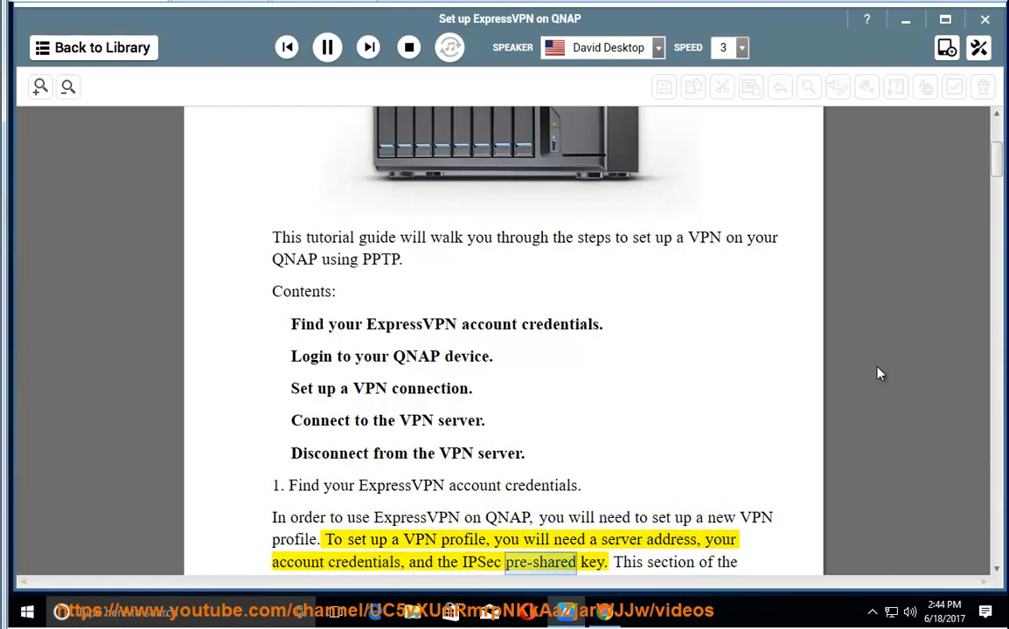
scroll(down, 3)
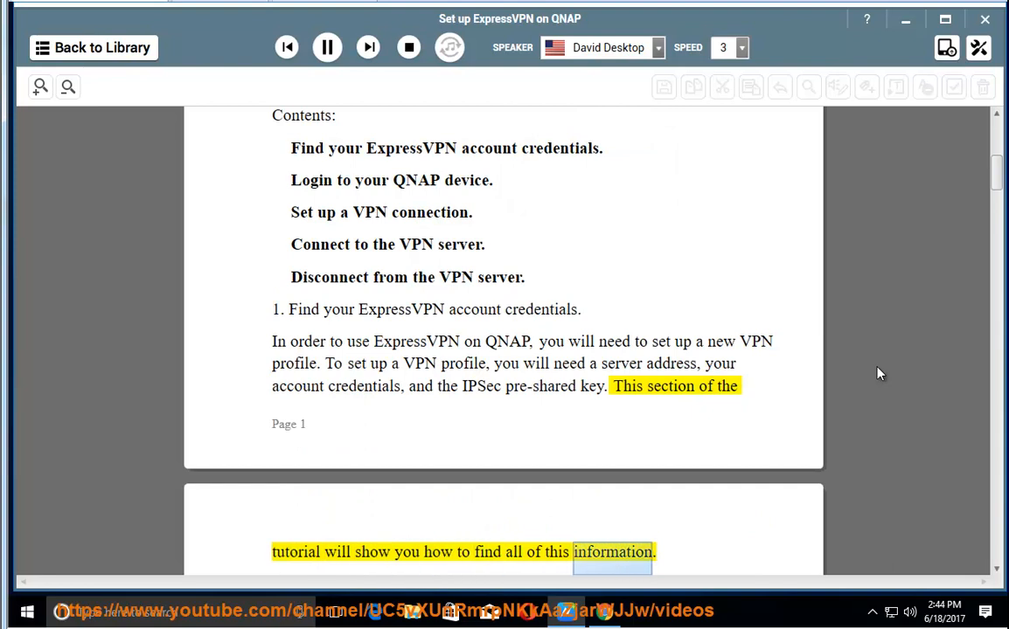
scroll(down, 3)
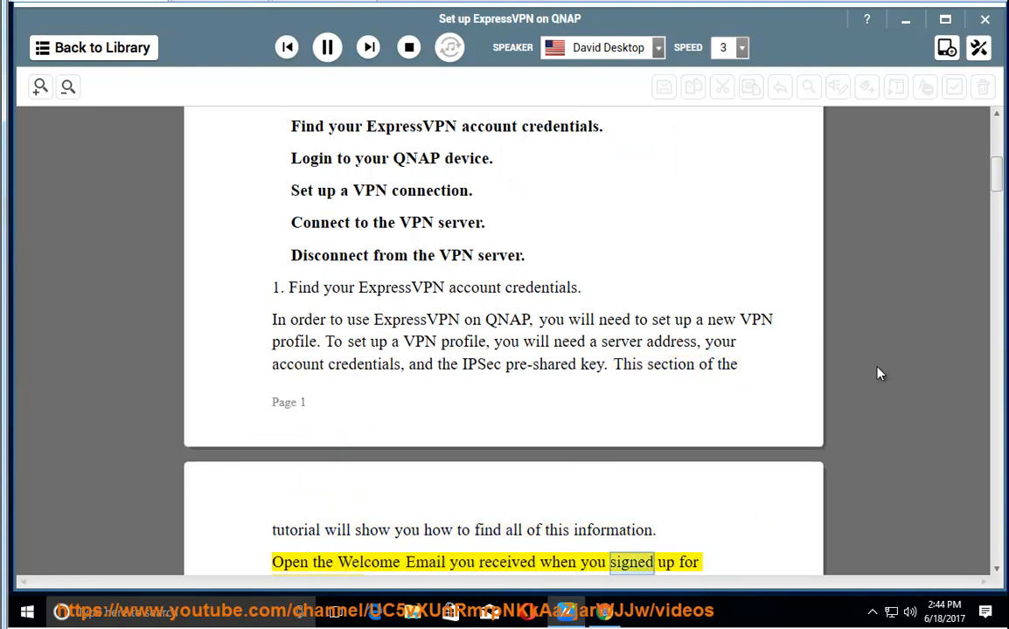
scroll(down, 3)
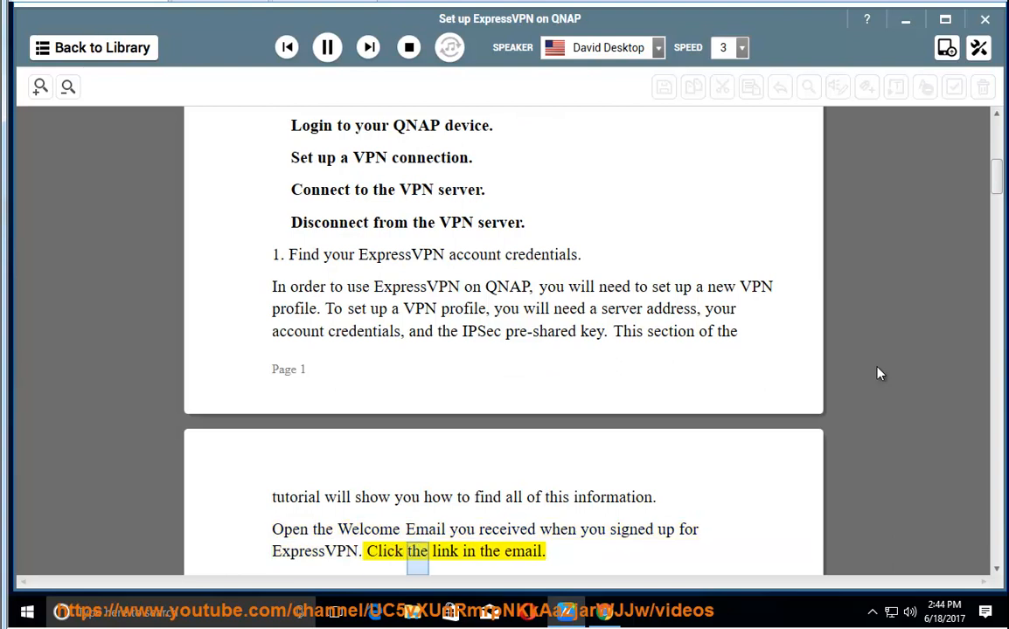
scroll(down, 3)
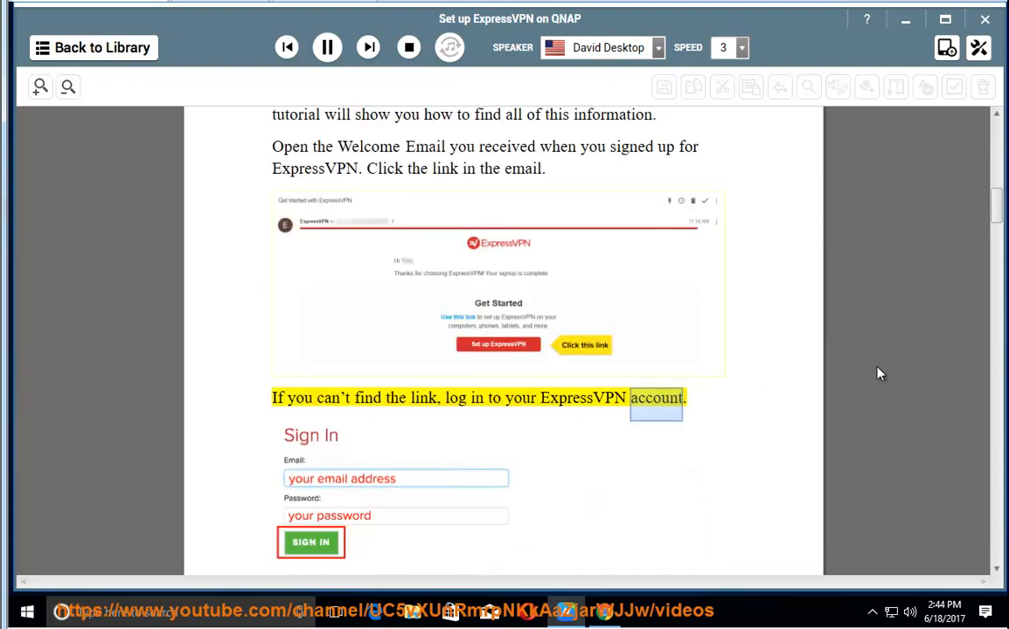
scroll(down, 3)
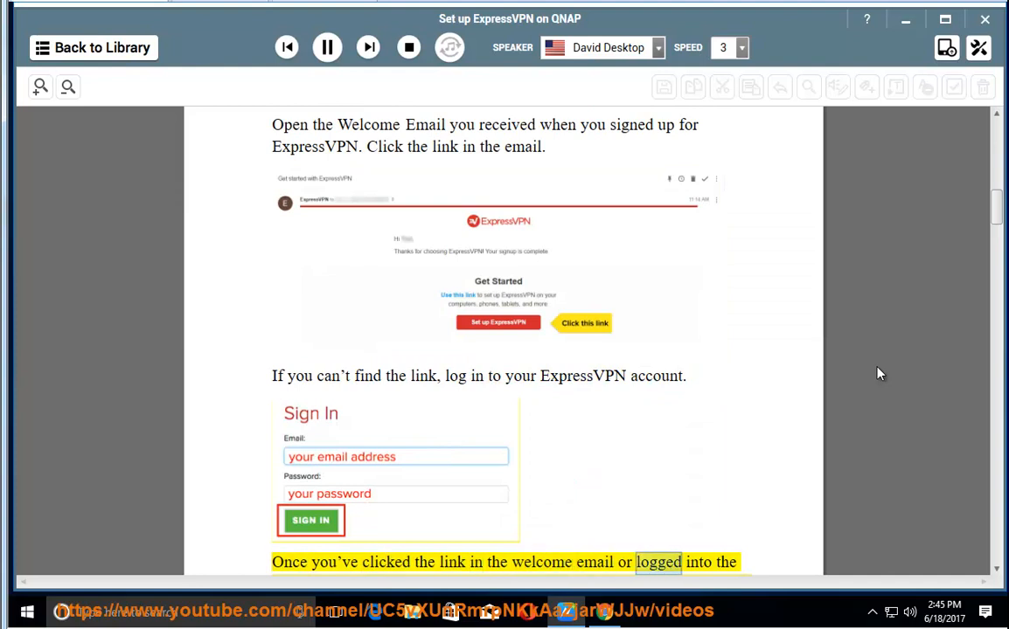
scroll(down, 3)
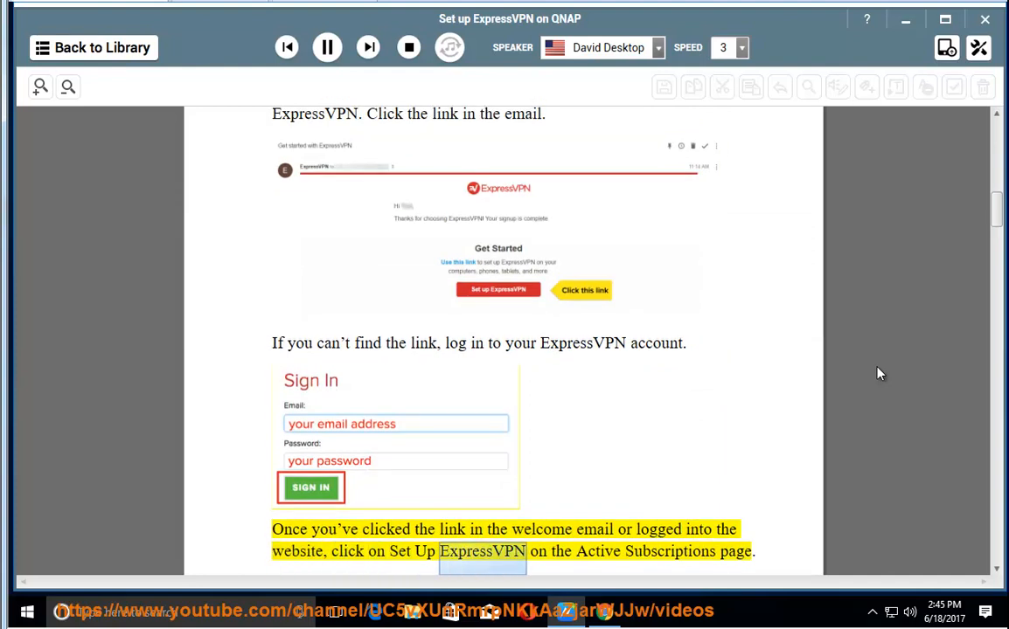
scroll(down, 3)
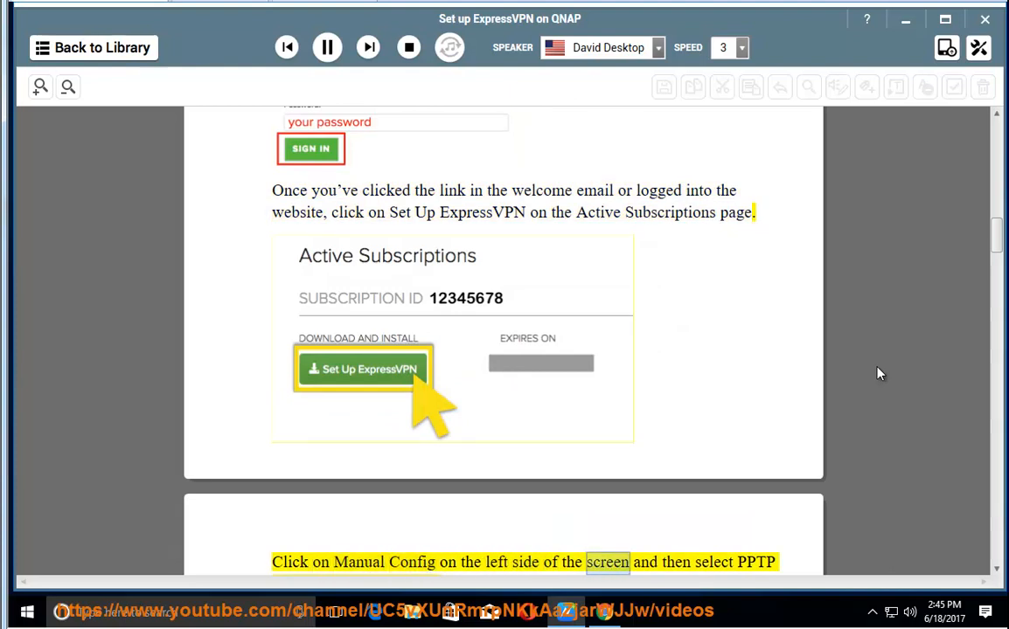
scroll(down, 3)
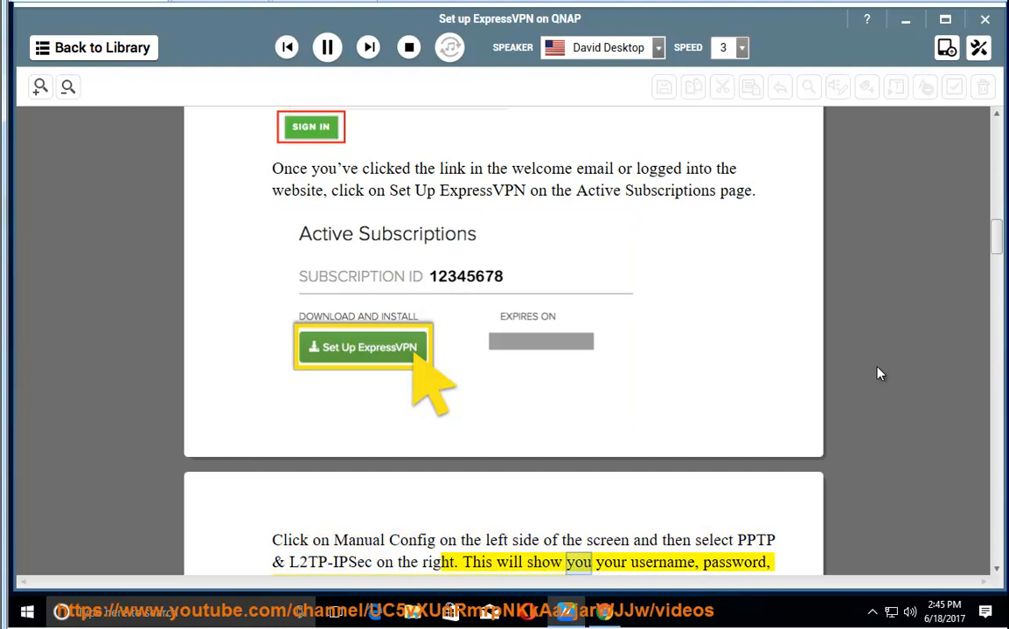
scroll(down, 3)
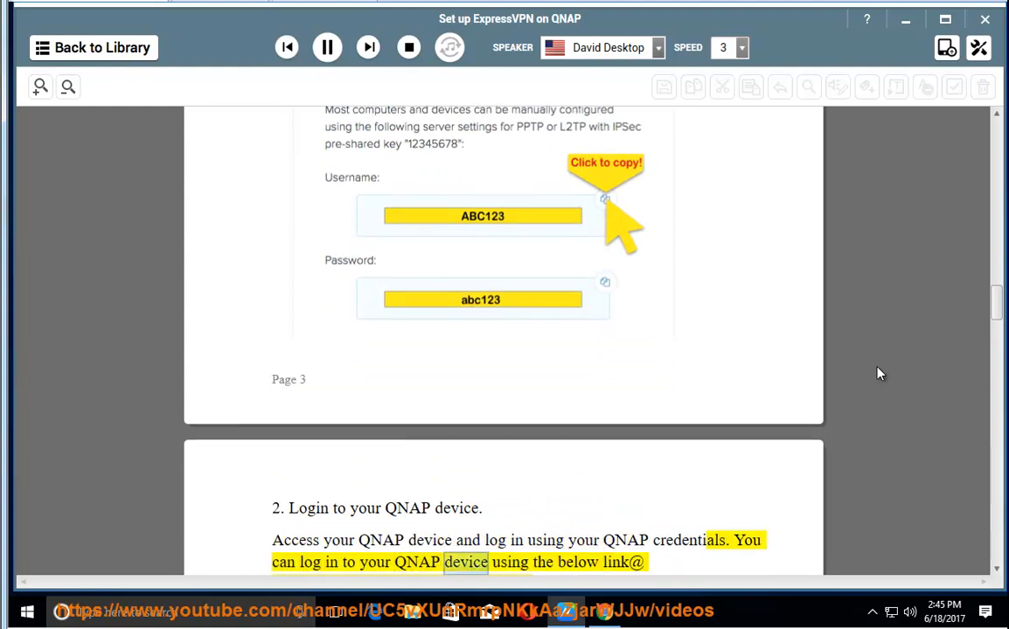
scroll(down, 3)
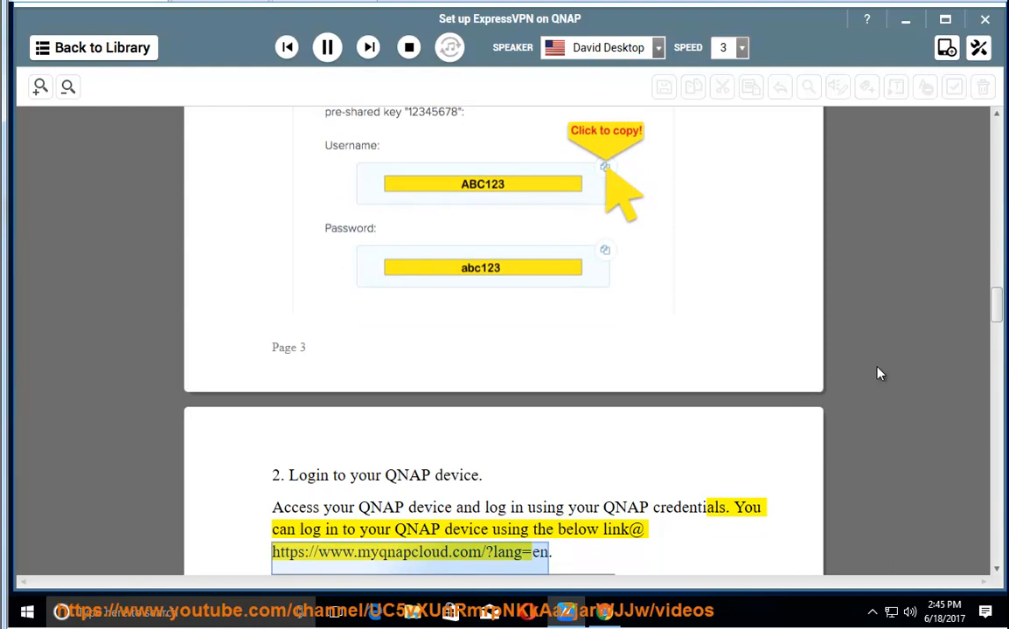
scroll(down, 3)
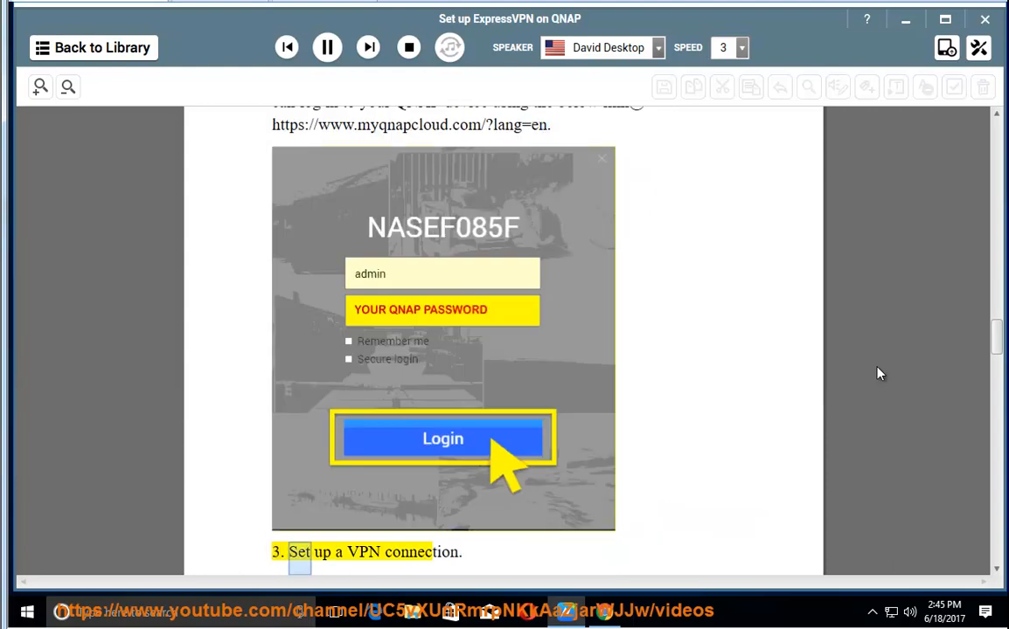
scroll(down, 3)
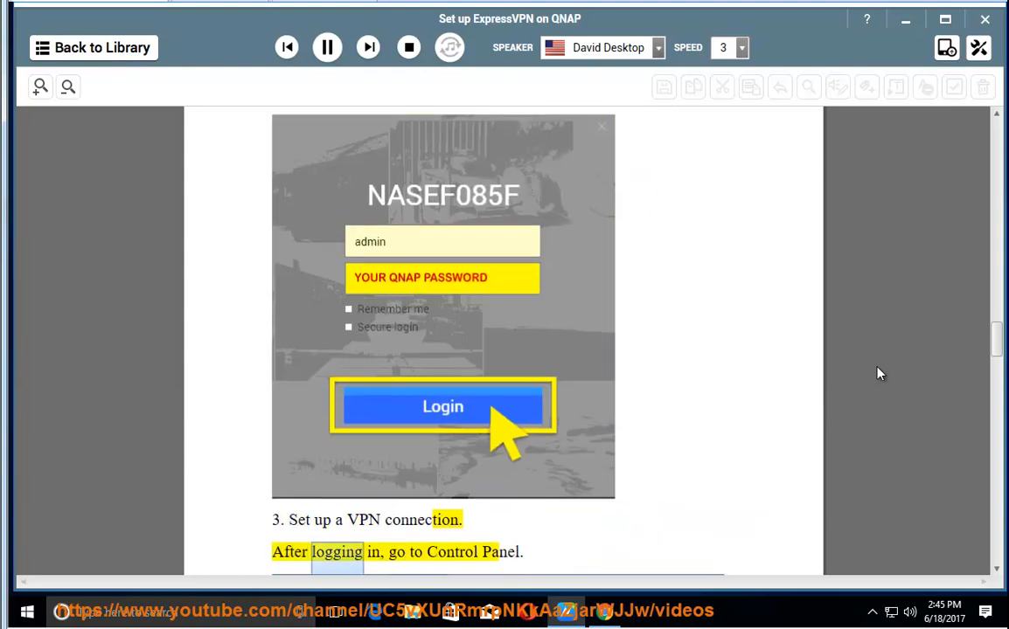
scroll(down, 3)
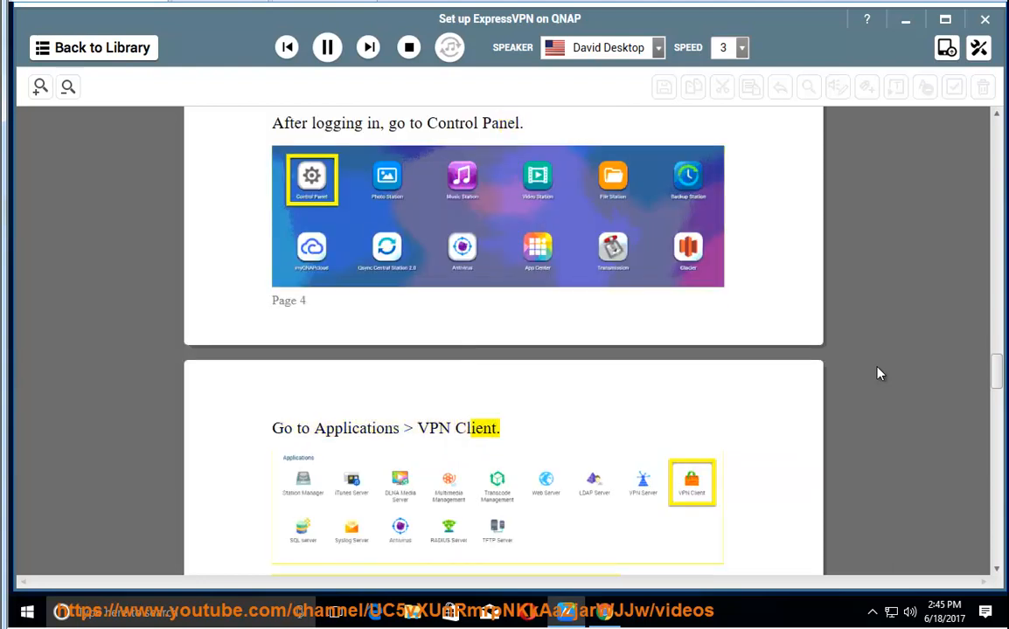
scroll(down, 3)
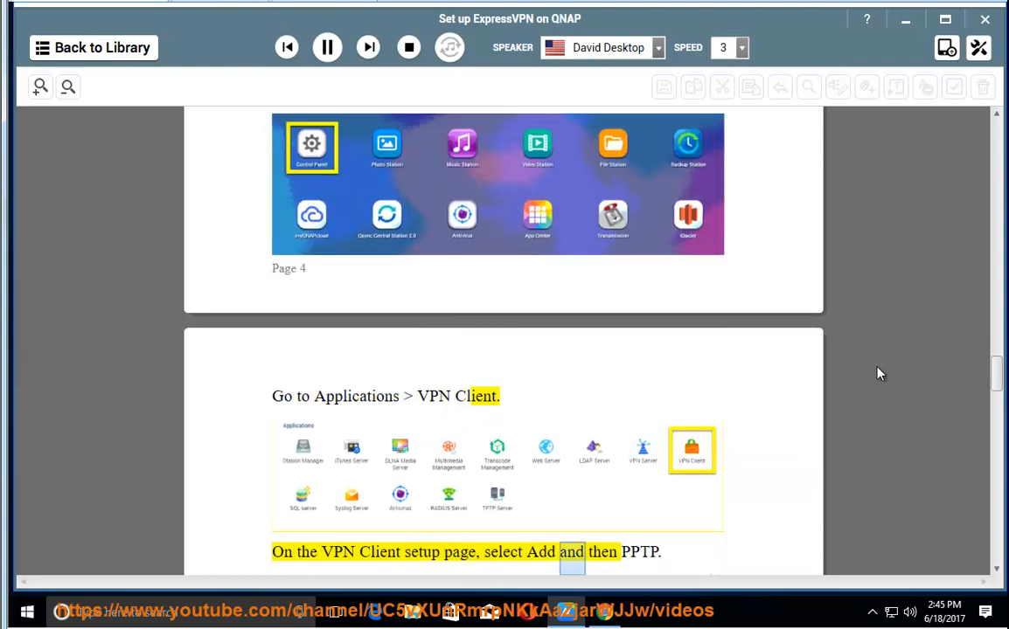
scroll(down, 3)
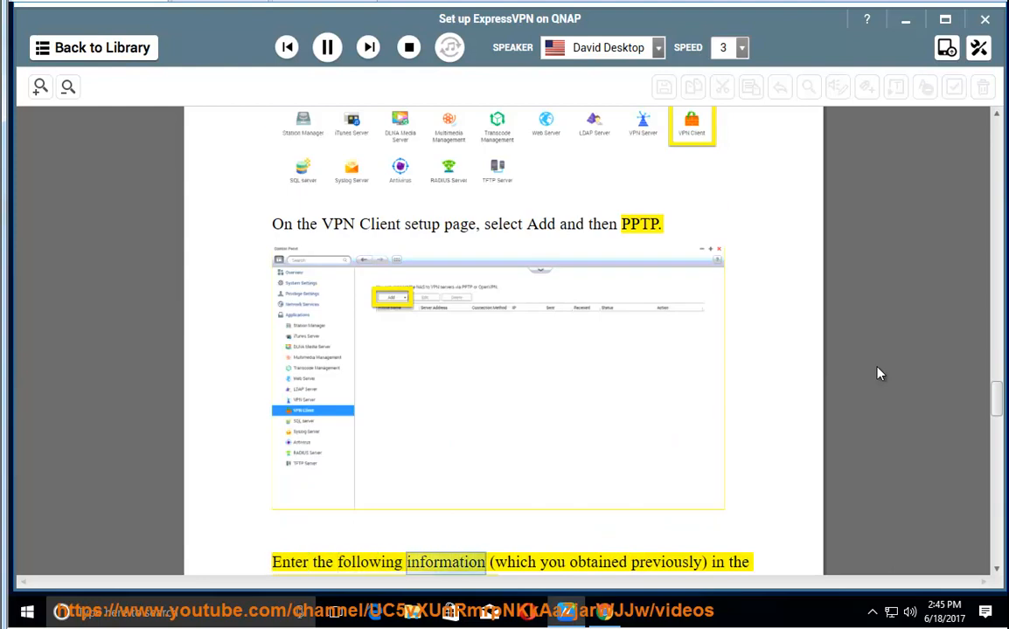
scroll(down, 3)
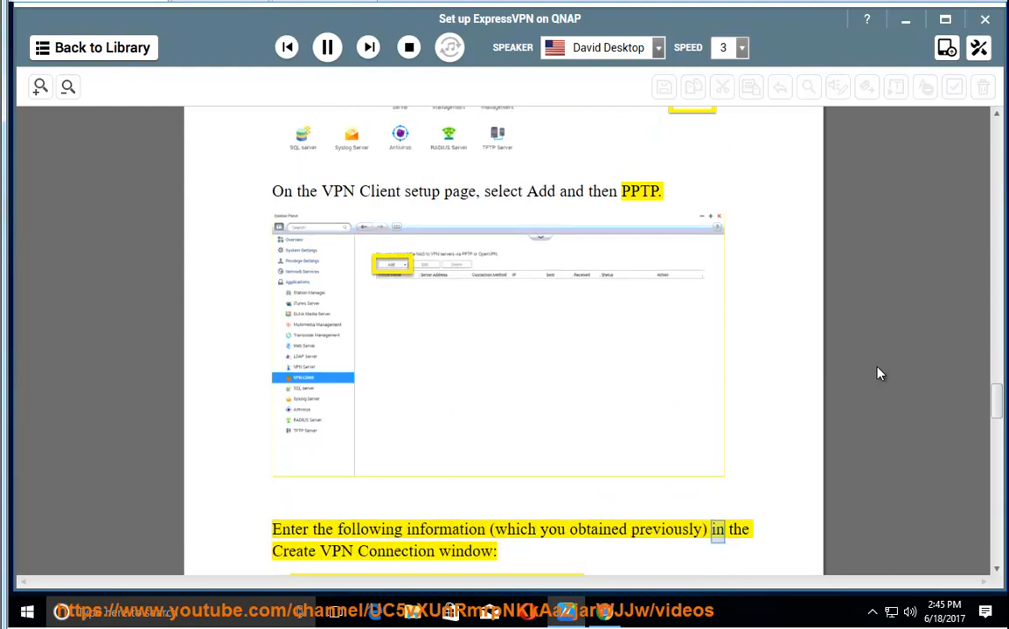
scroll(down, 3)
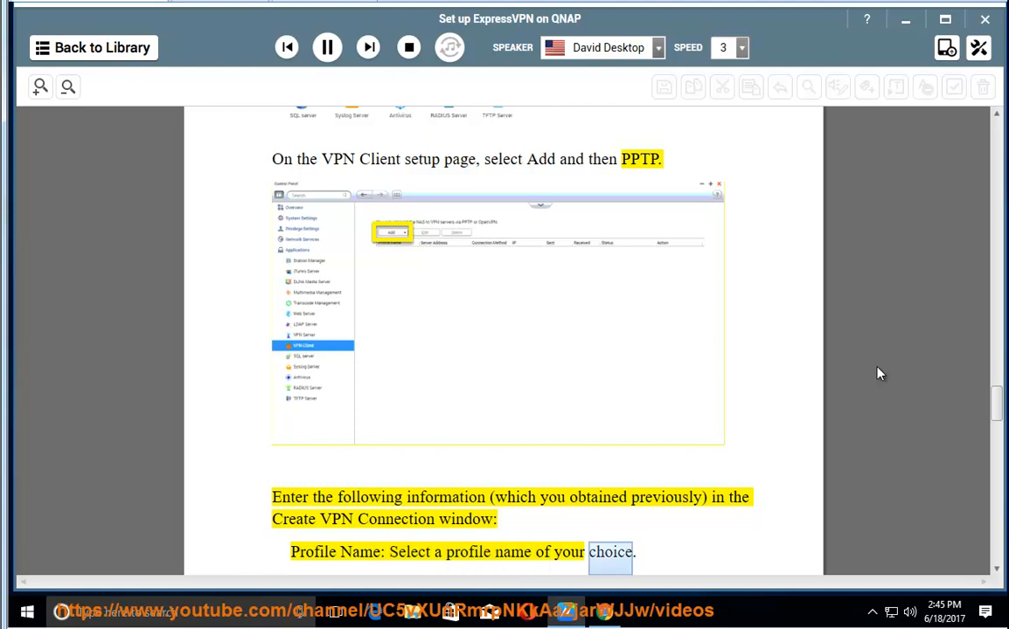
scroll(down, 3)
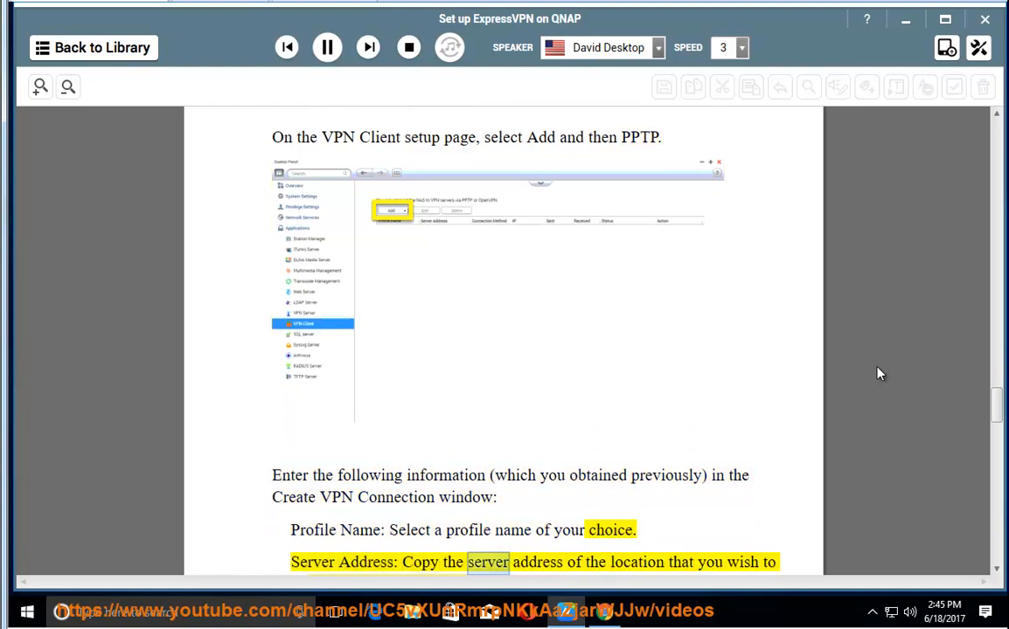
scroll(down, 3)
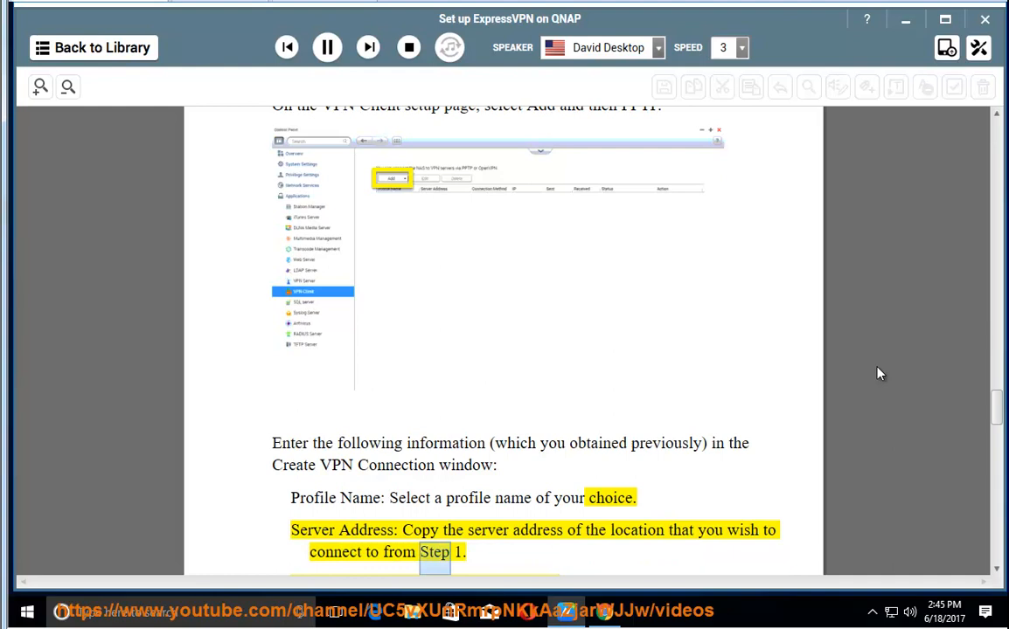
scroll(down, 3)
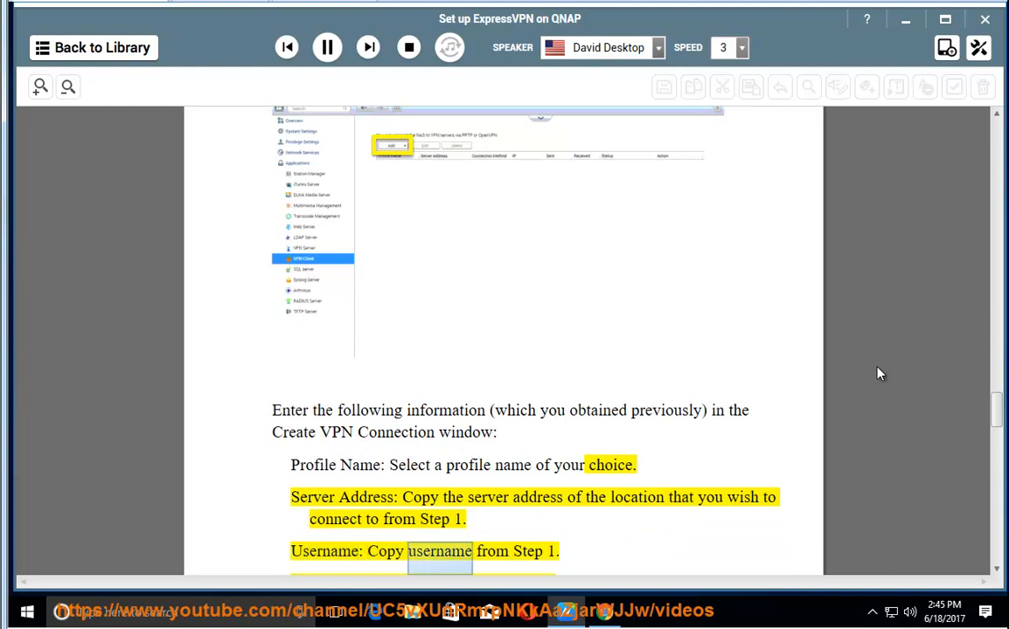
scroll(down, 3)
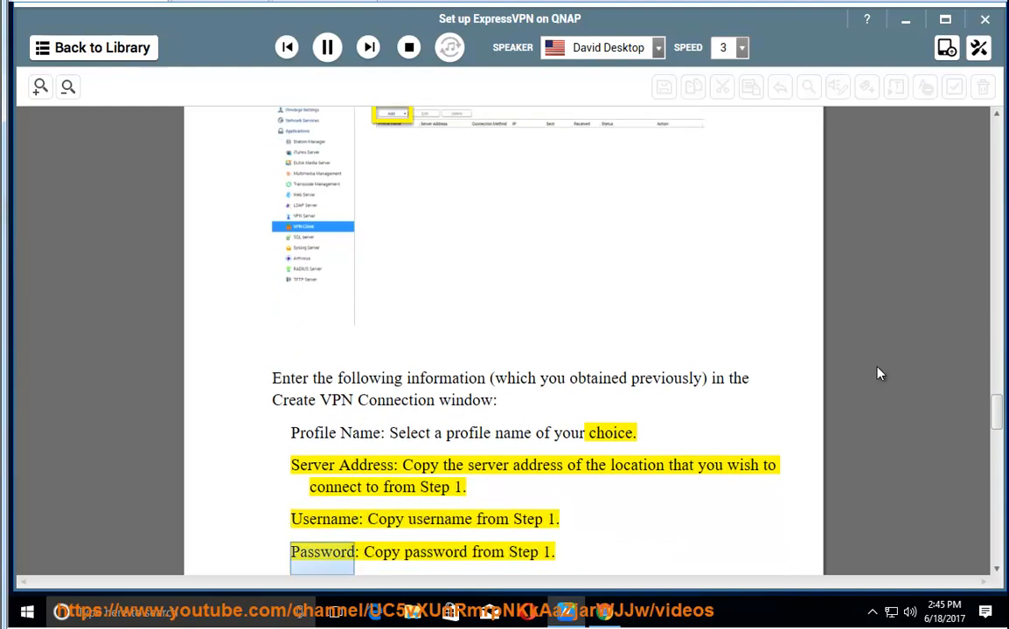
scroll(down, 3)
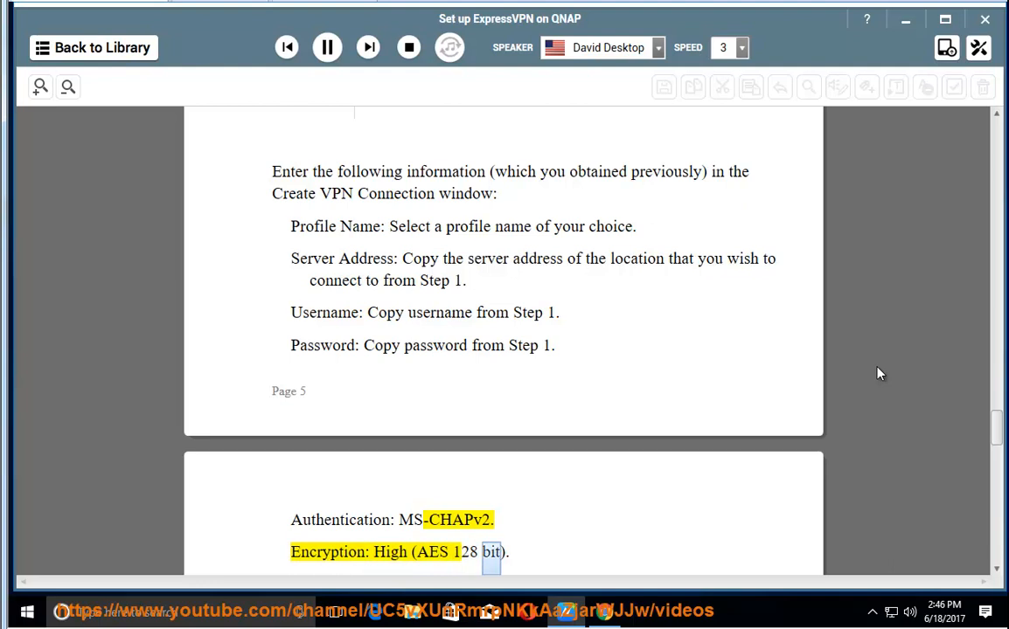
scroll(down, 3)
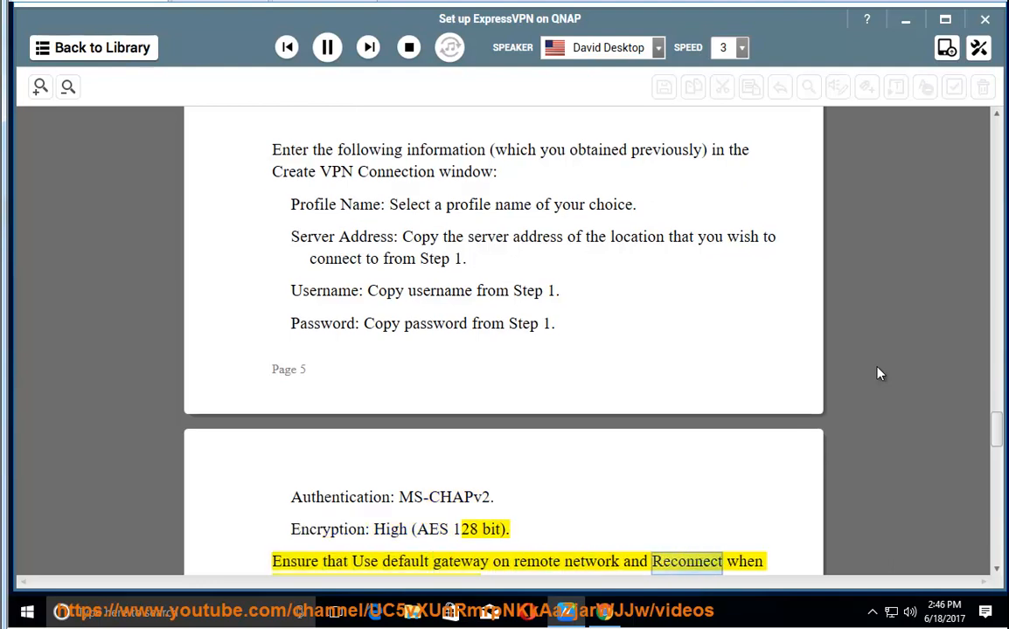
scroll(down, 3)
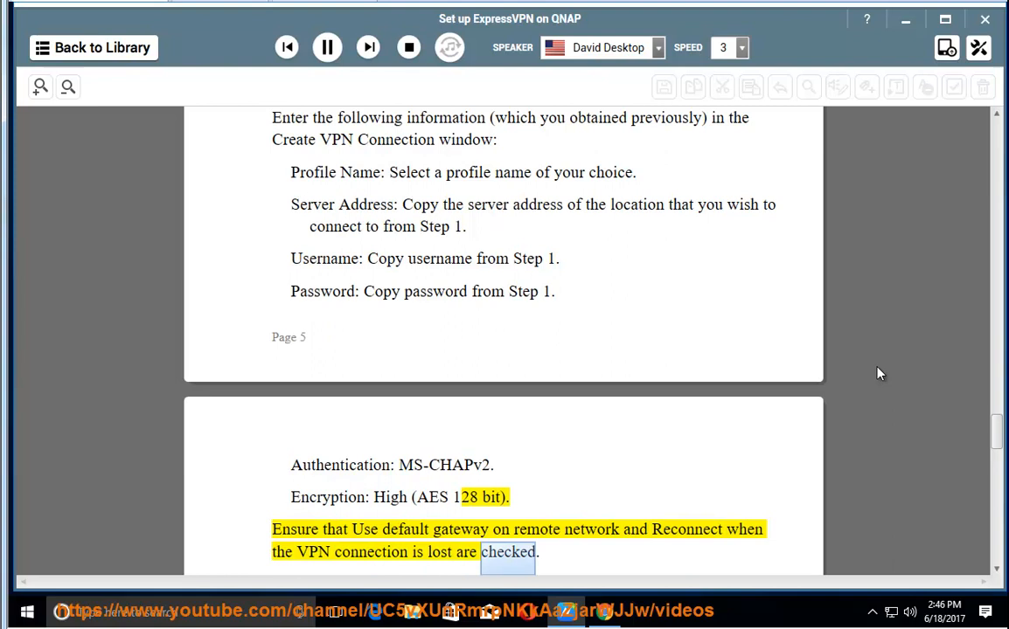
scroll(down, 3)
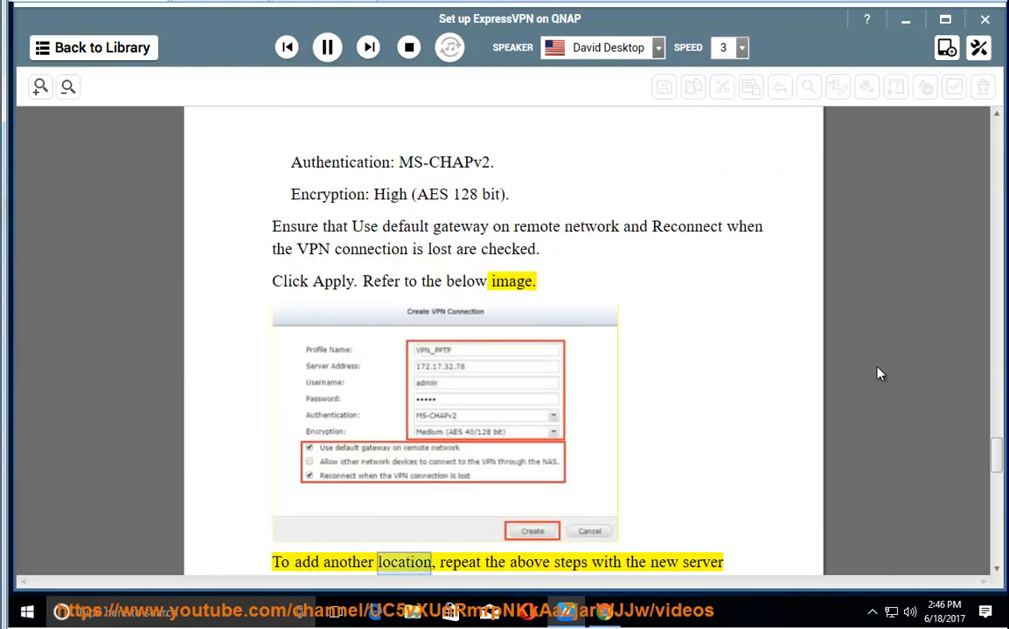
scroll(down, 3)
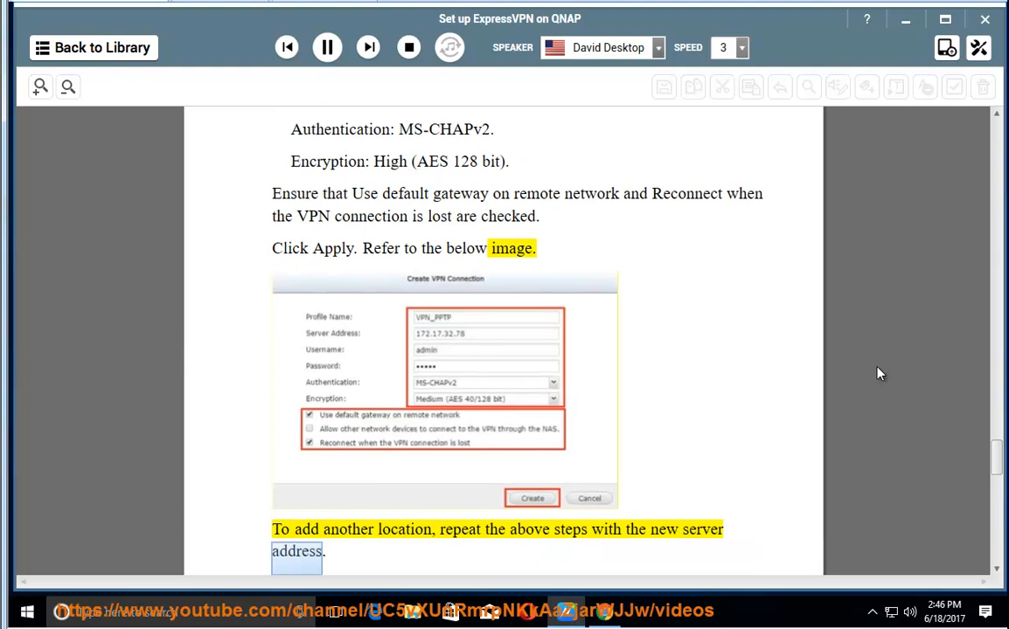
scroll(down, 3)
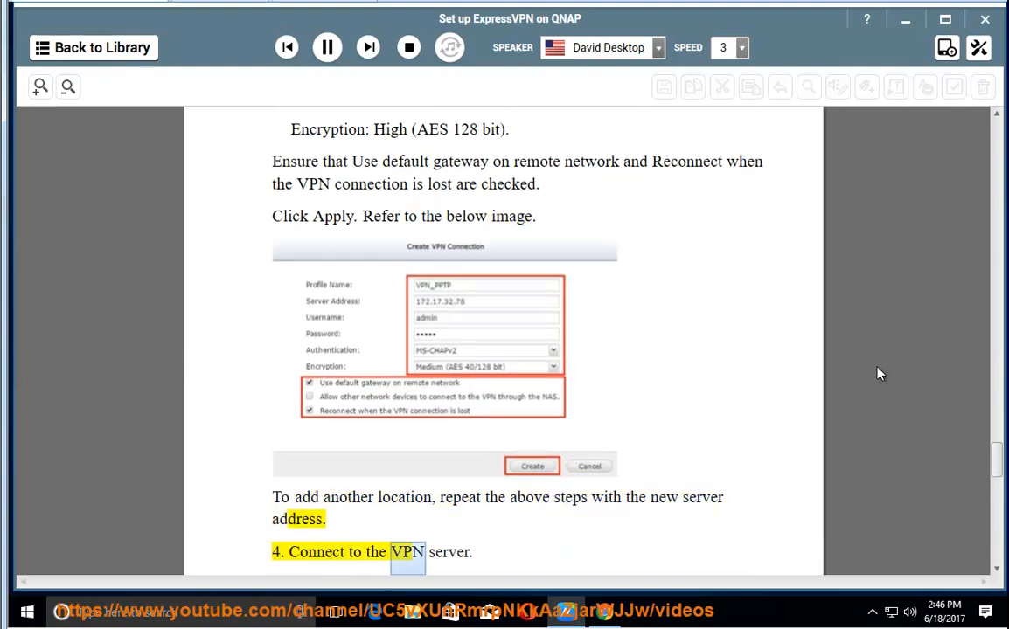
scroll(down, 3)
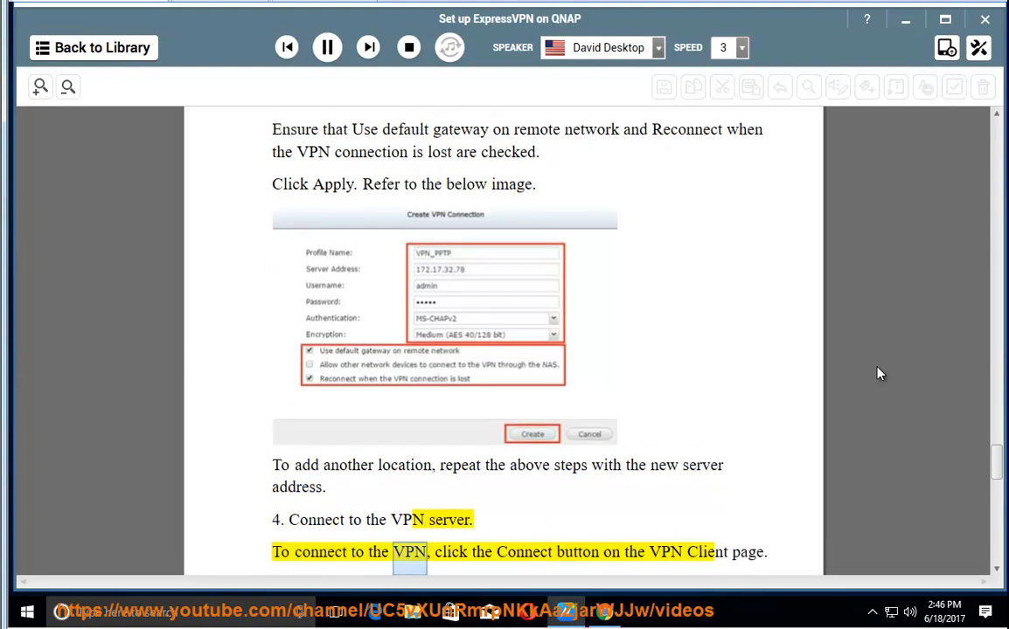
scroll(down, 3)
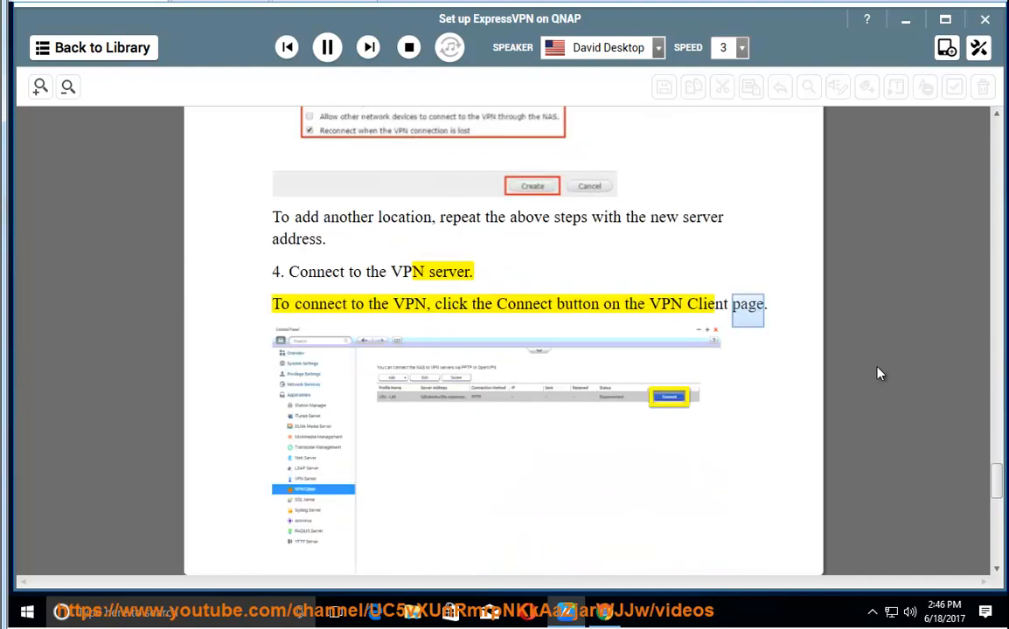
scroll(down, 3)
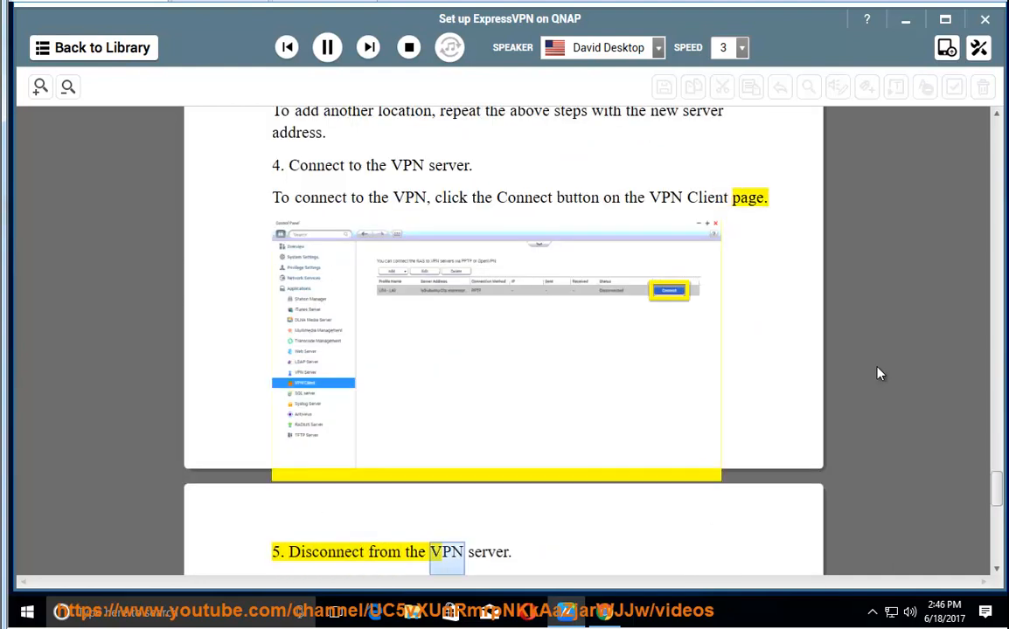
scroll(down, 3)
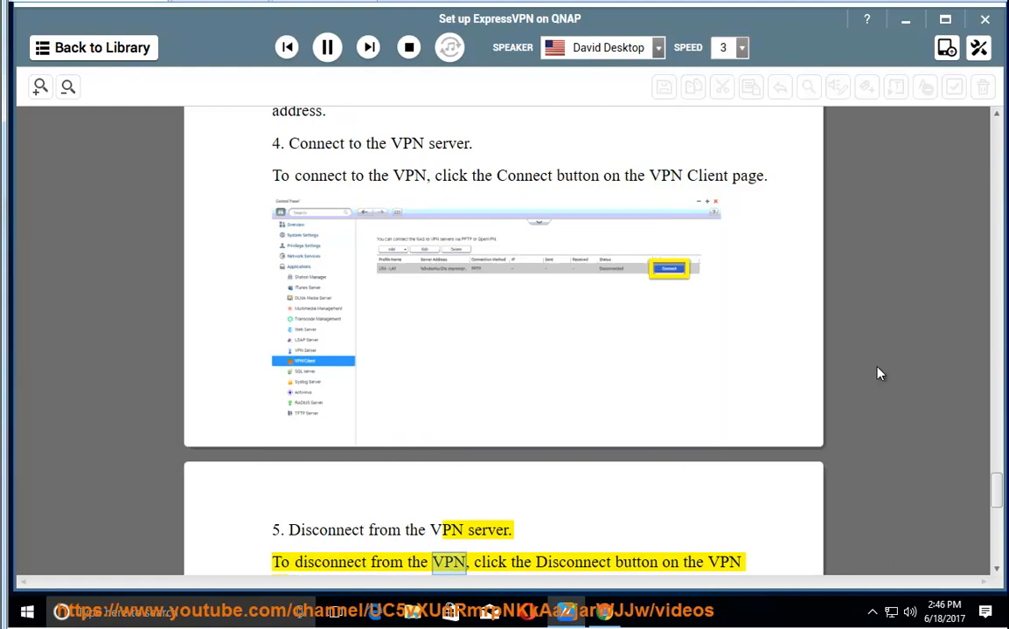